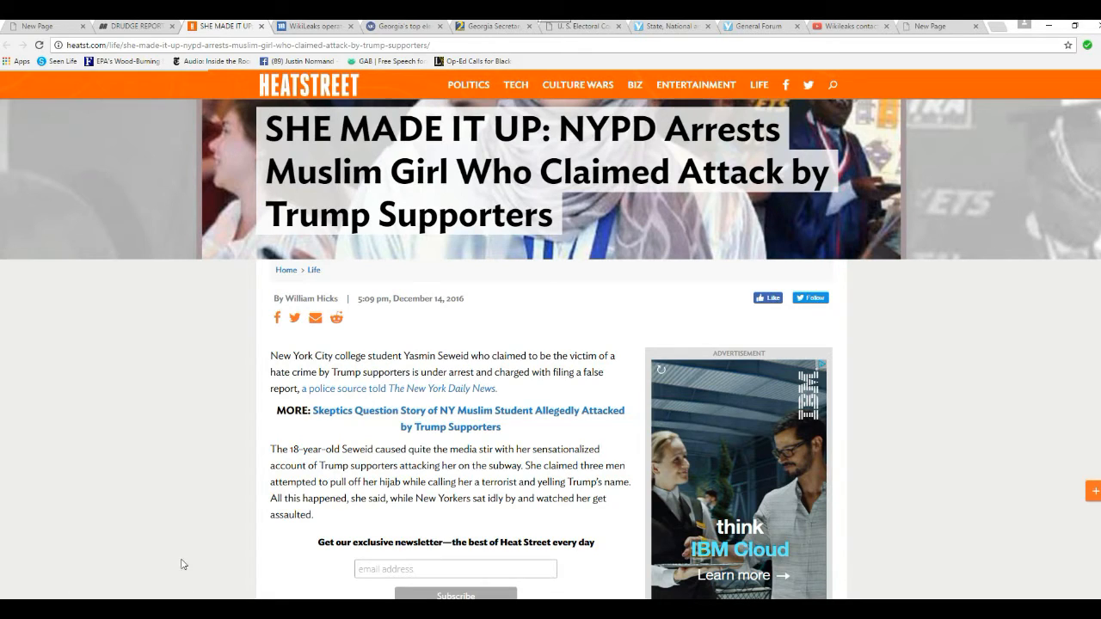
mouse_move(134, 530)
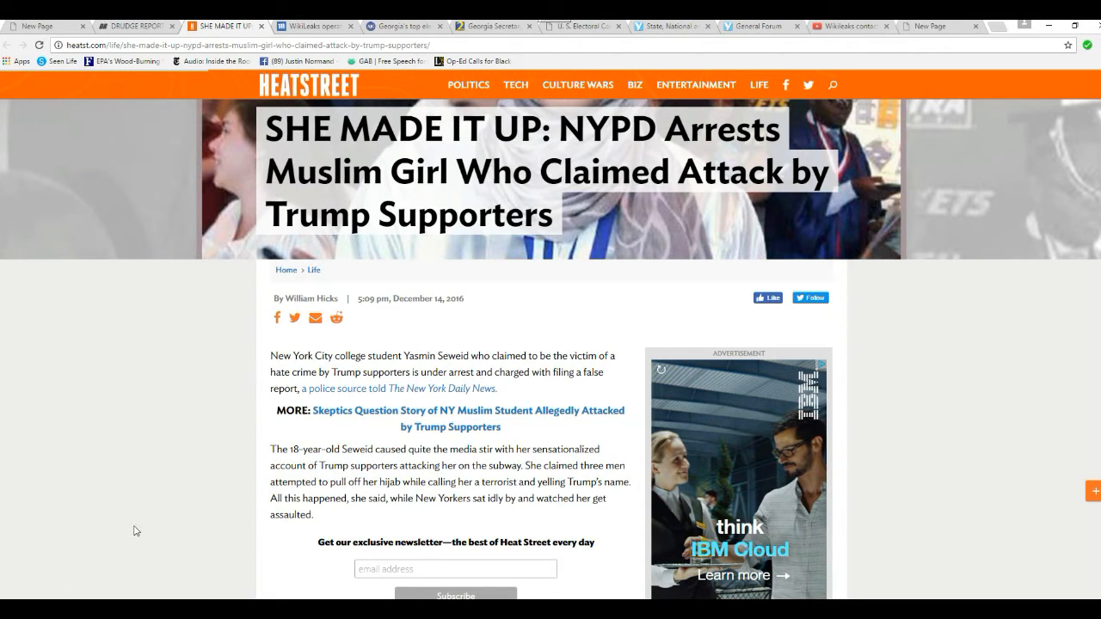
mouse_move(228, 520)
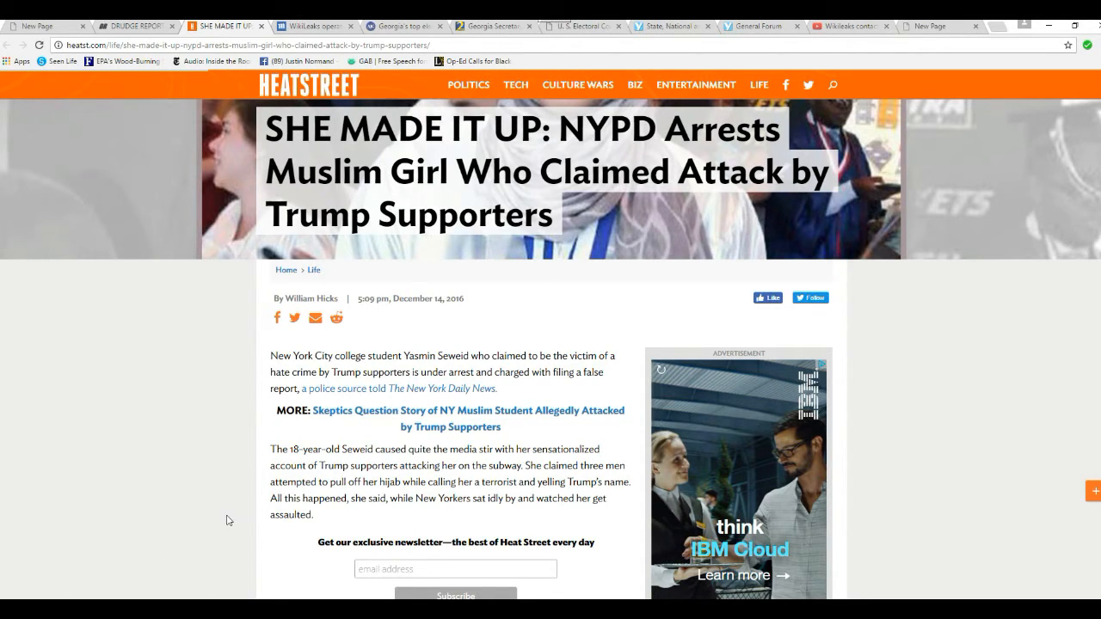
scroll(down, 3)
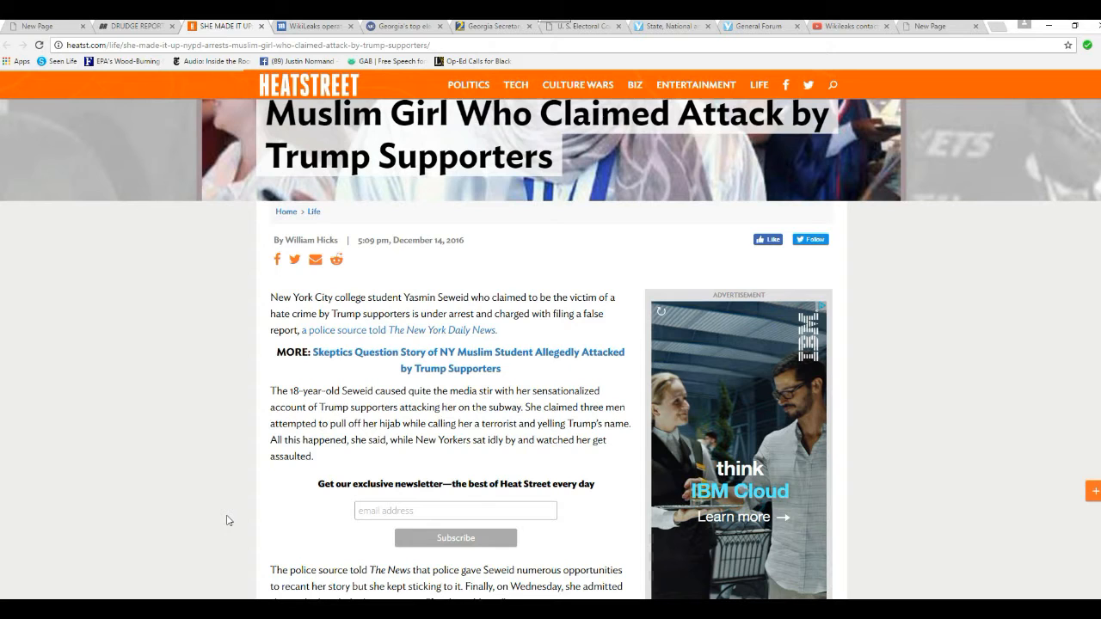
mouse_move(178, 527)
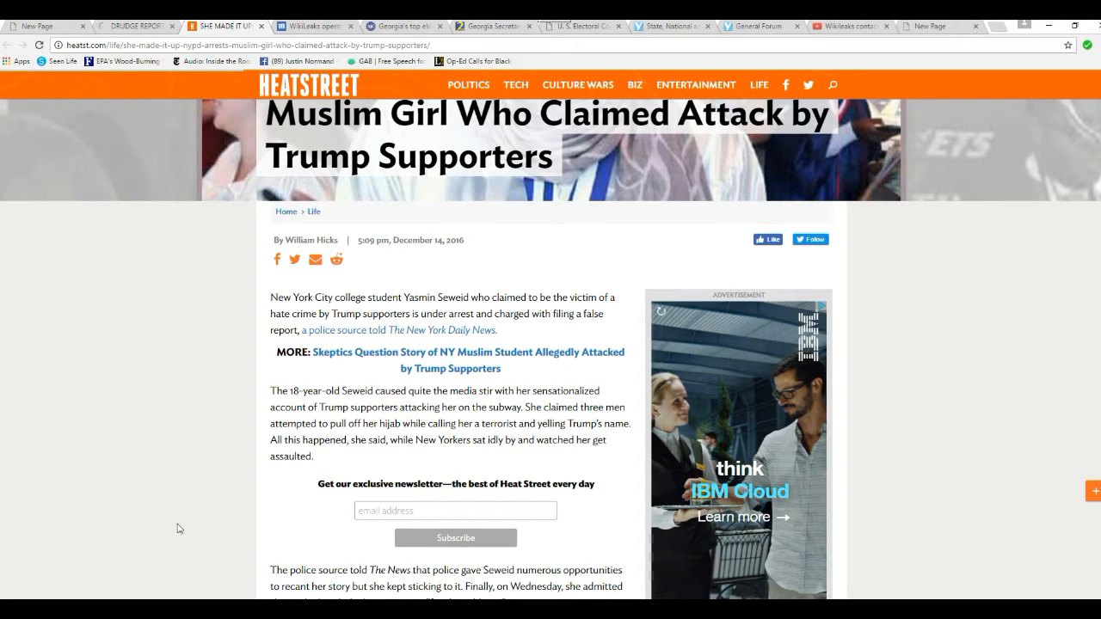
mouse_move(198, 475)
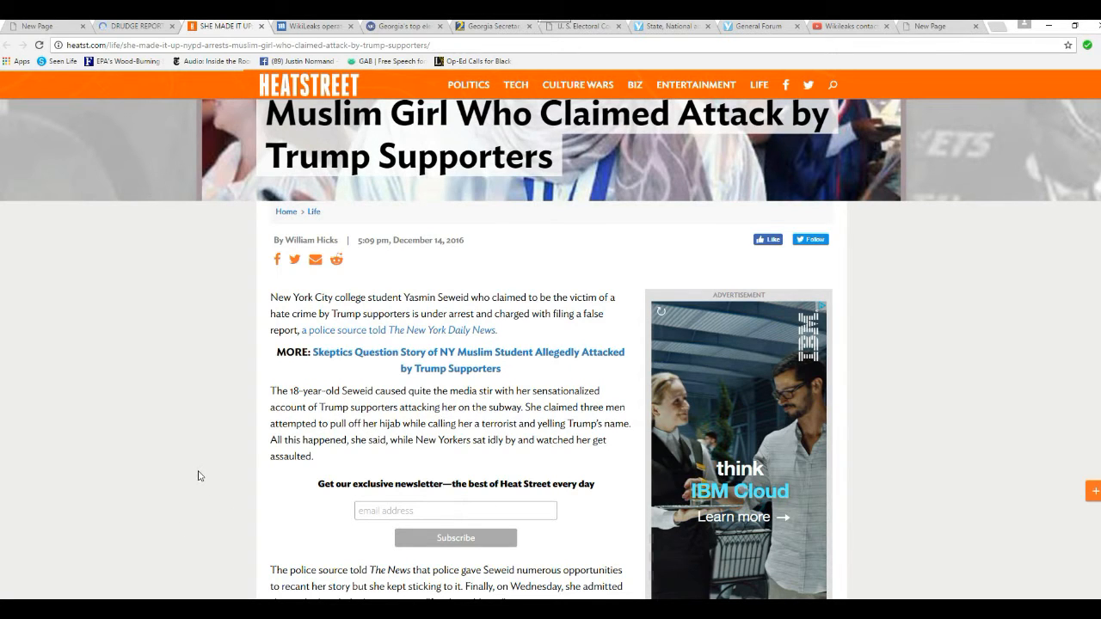
scroll(up, 3)
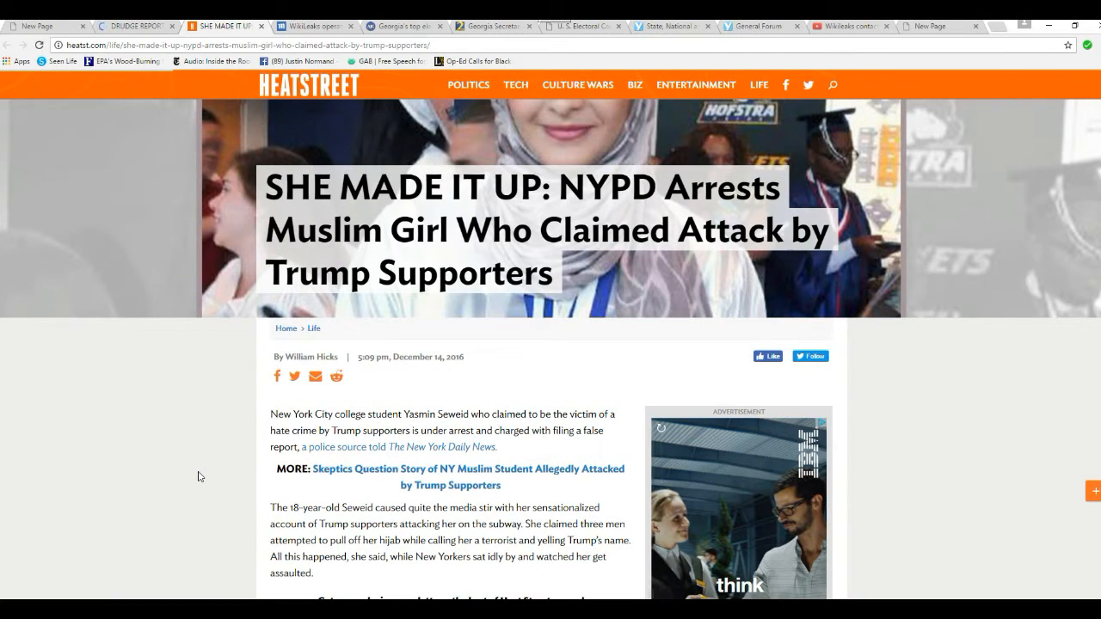
scroll(up, 3)
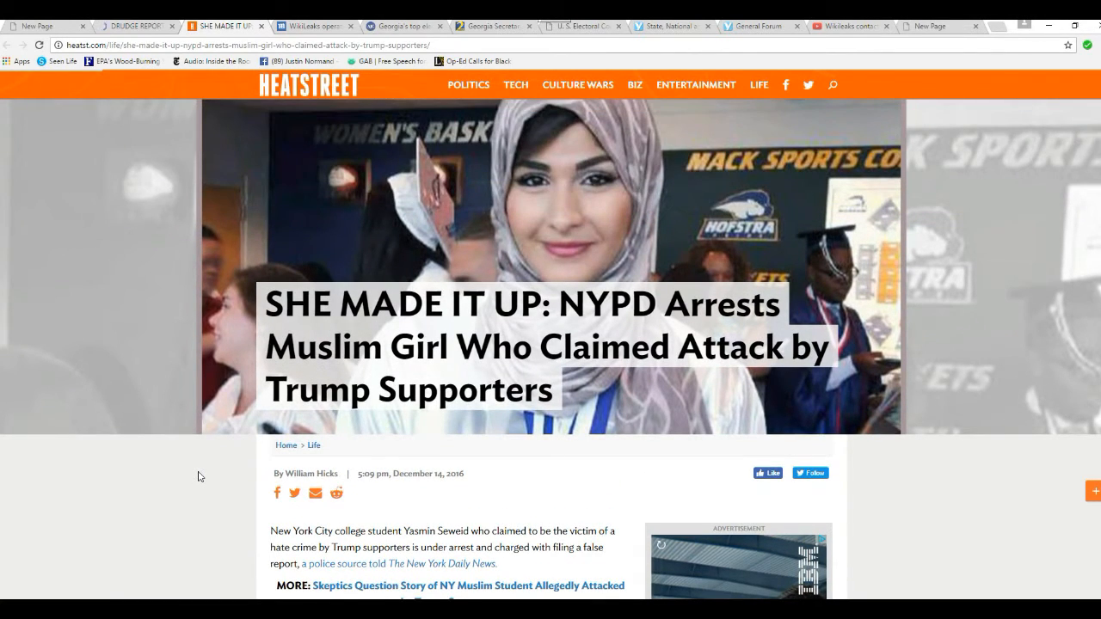
scroll(down, 3)
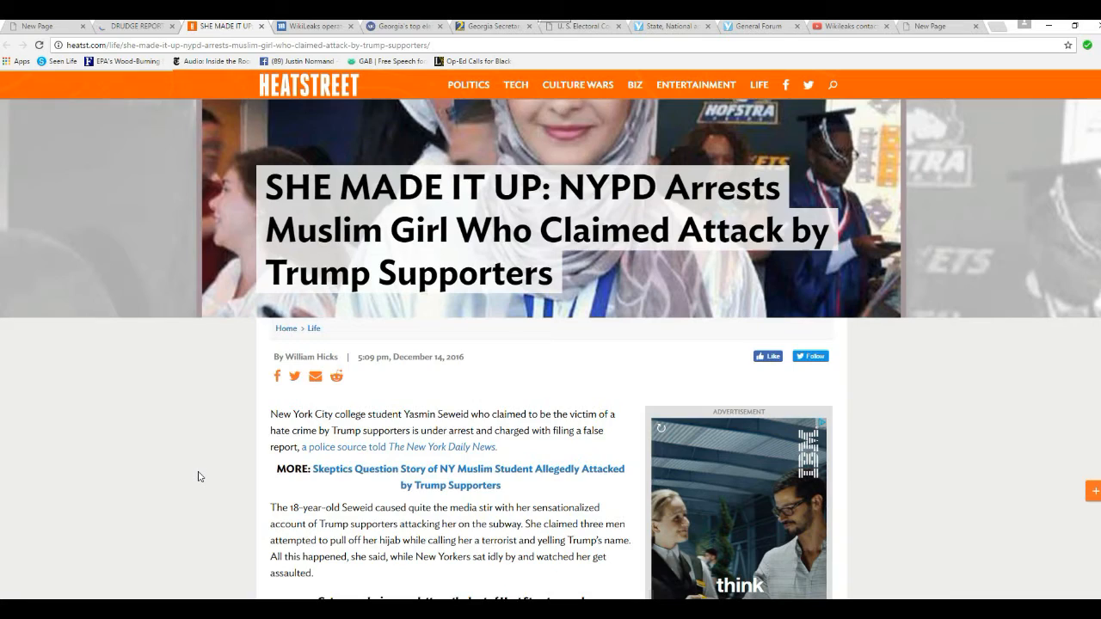
scroll(down, 3)
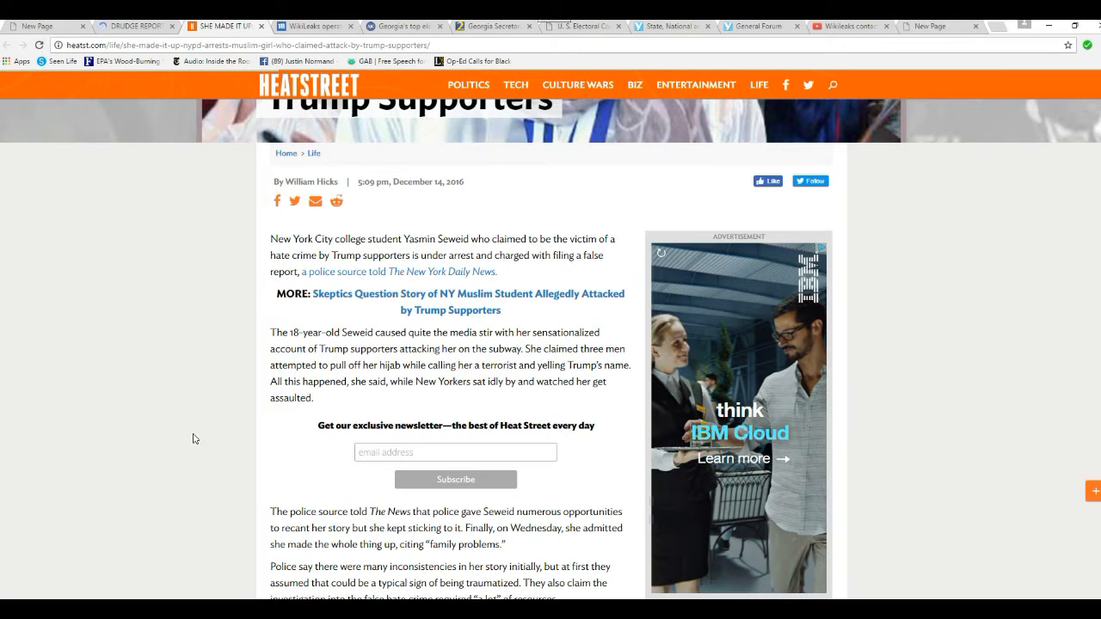
mouse_move(208, 430)
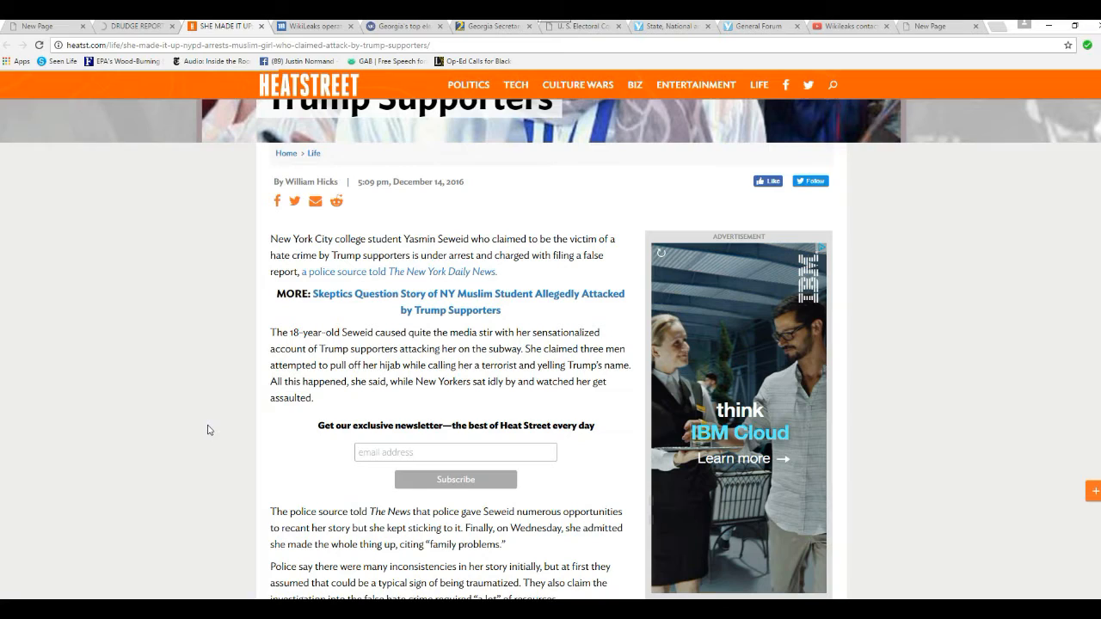
mouse_move(212, 471)
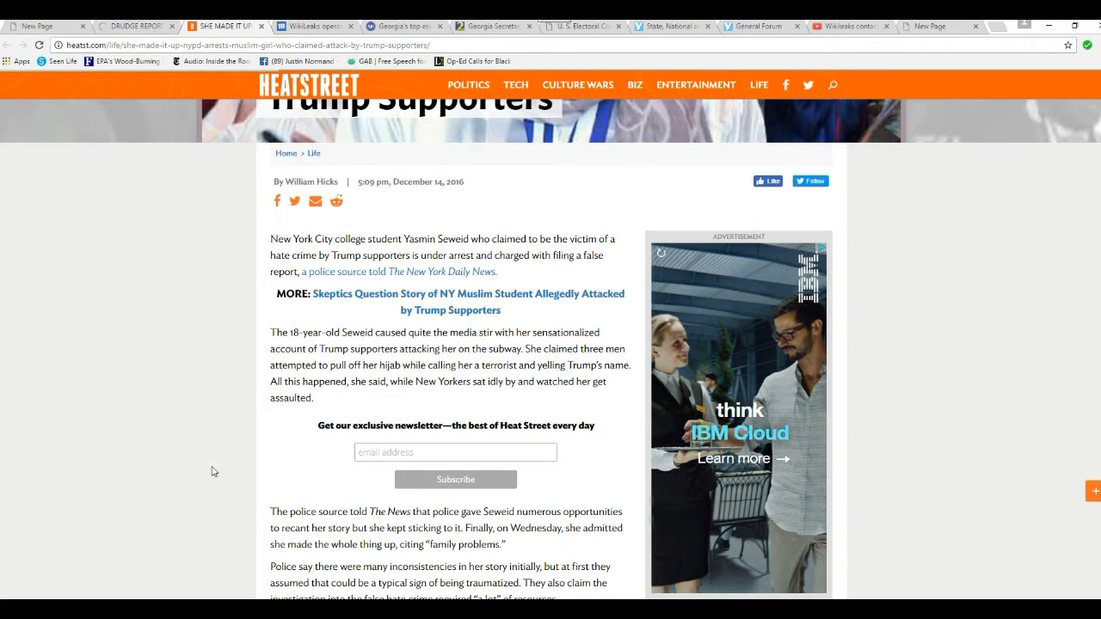
mouse_move(146, 422)
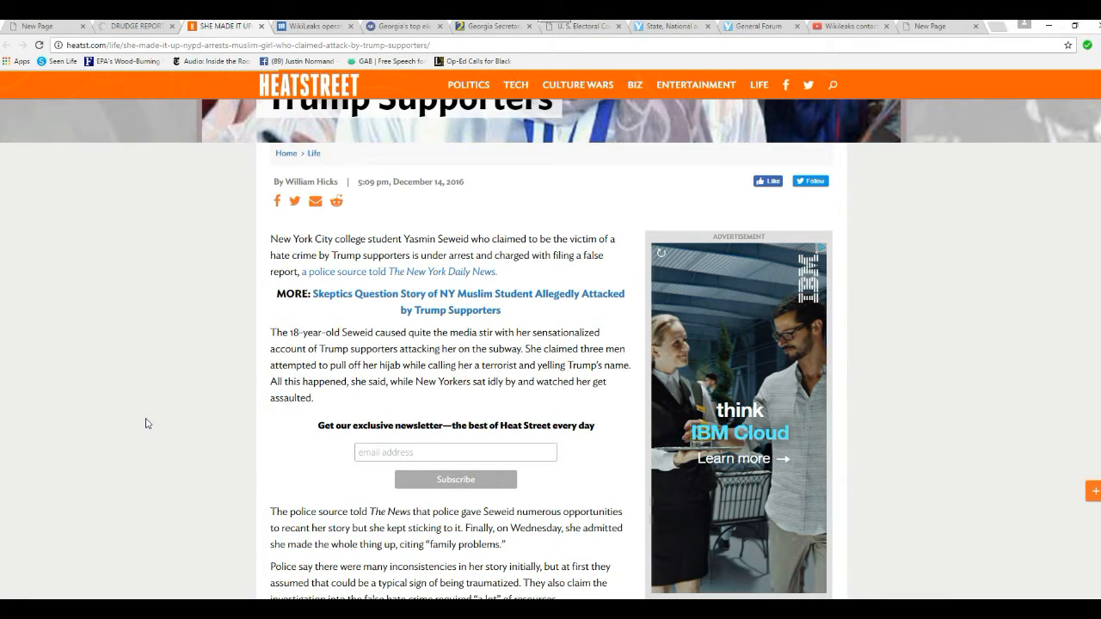
mouse_move(227, 499)
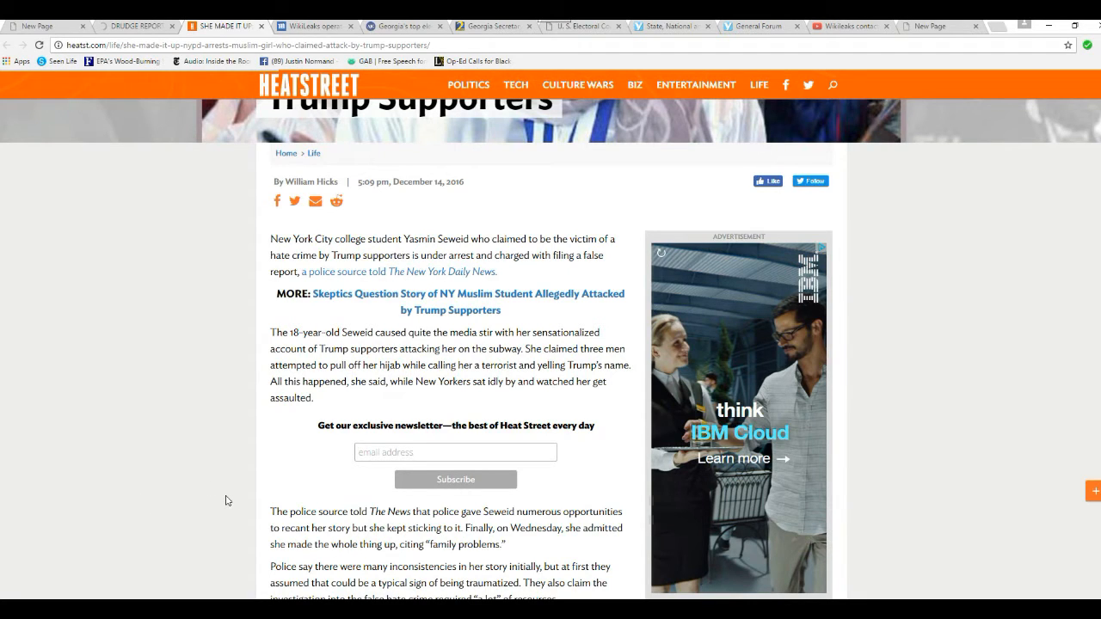
scroll(down, 3)
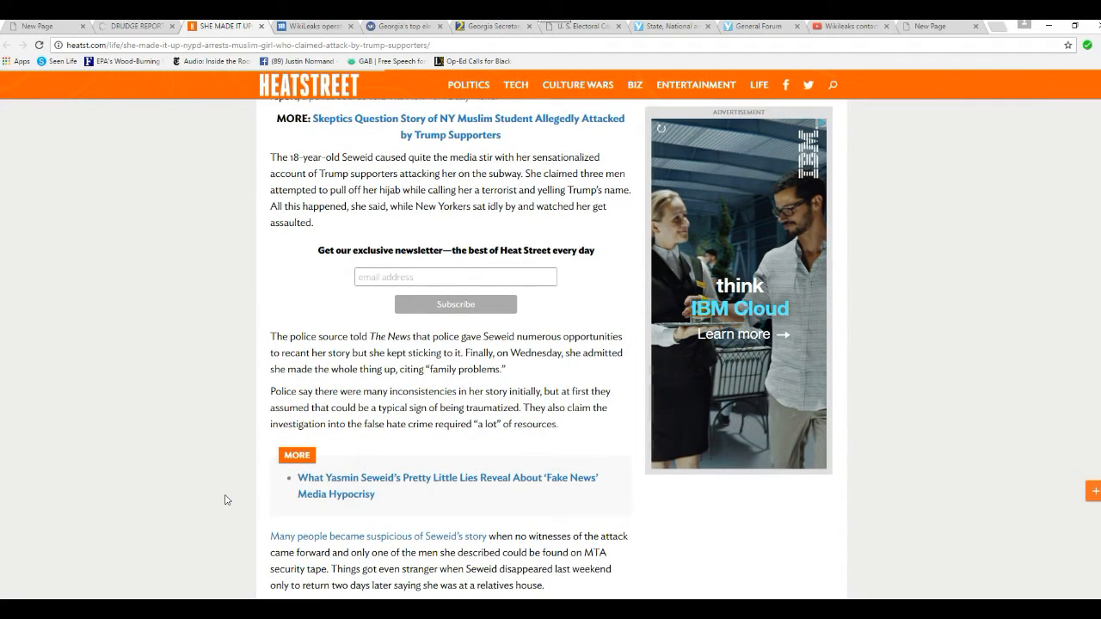
mouse_move(174, 442)
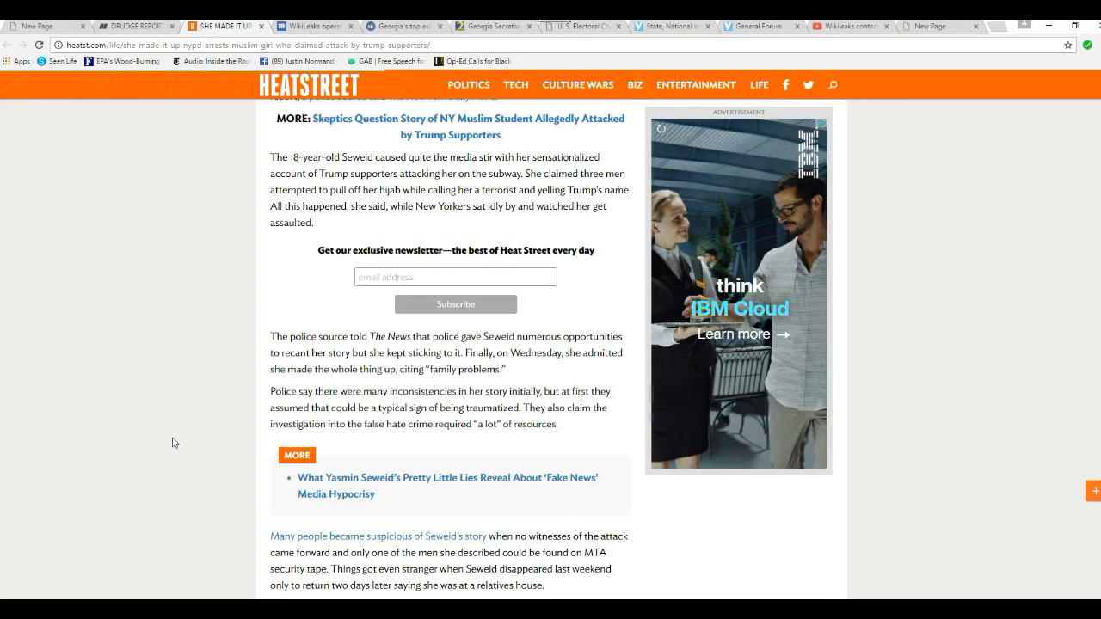
mouse_move(154, 493)
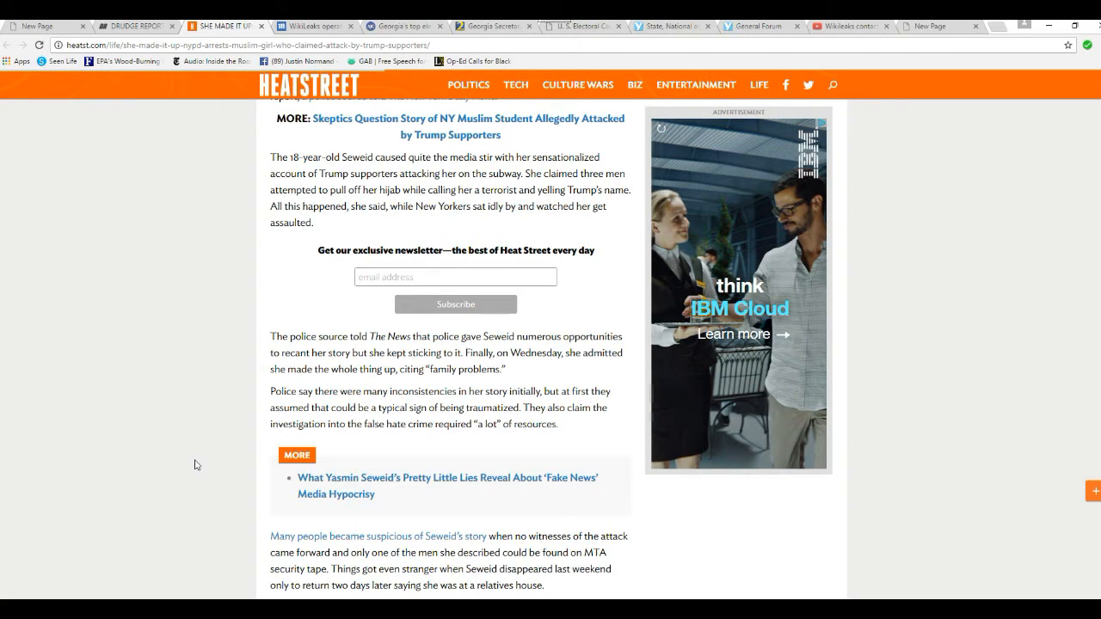
scroll(down, 3)
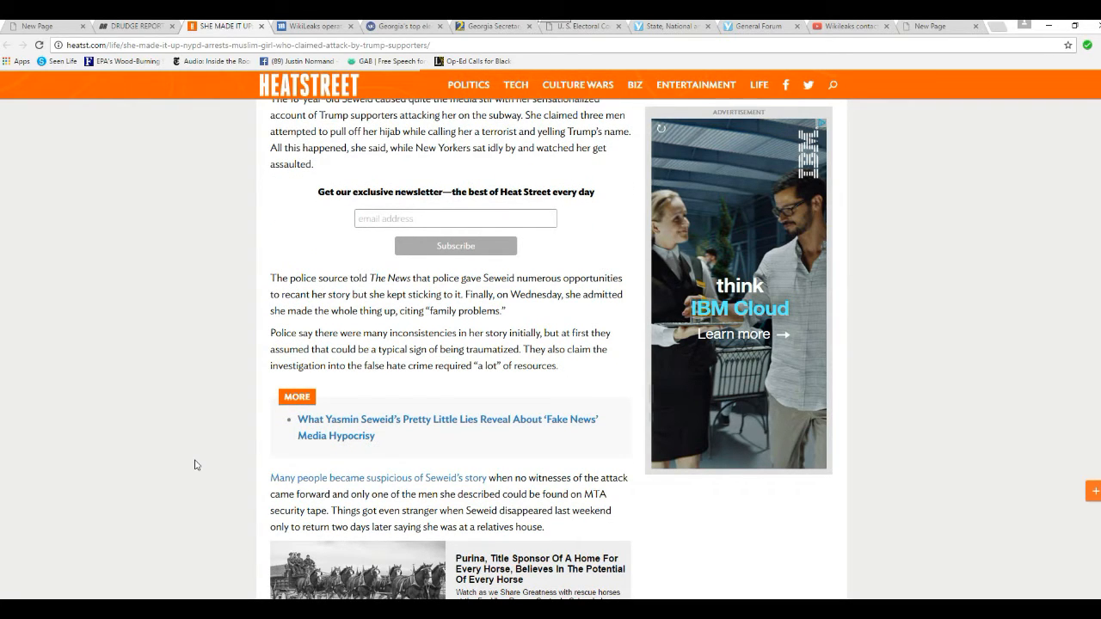
mouse_move(188, 429)
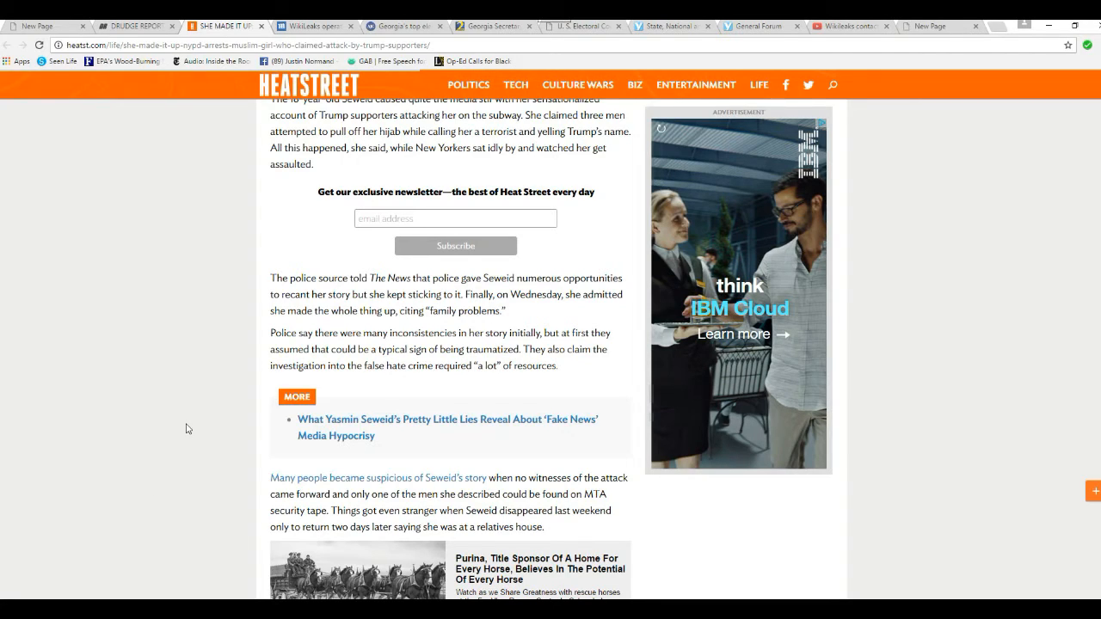
mouse_move(159, 417)
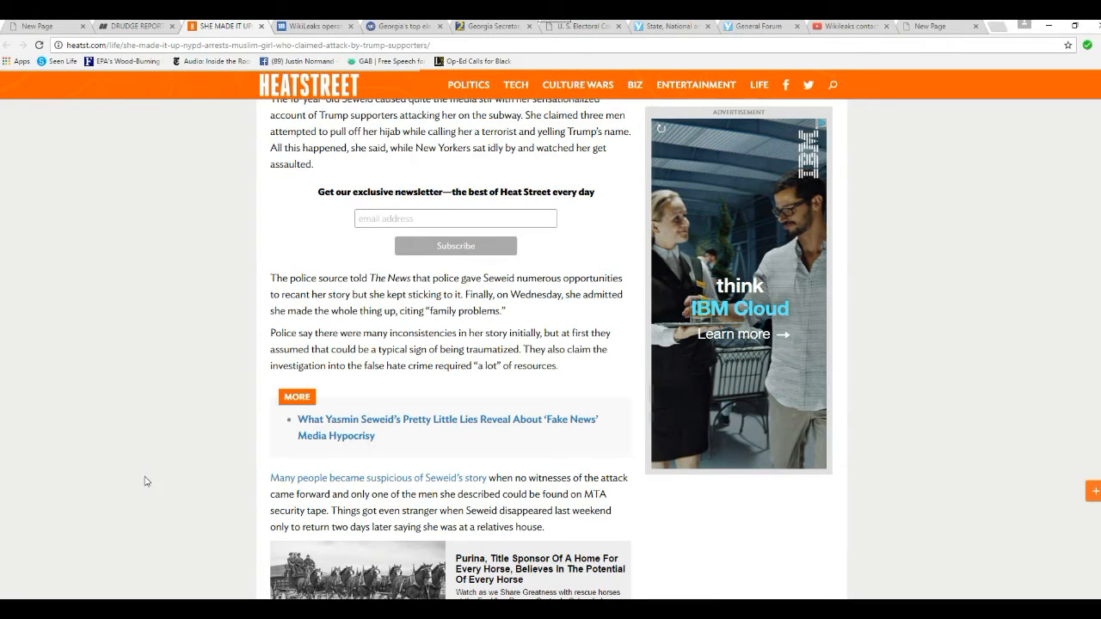
mouse_move(166, 518)
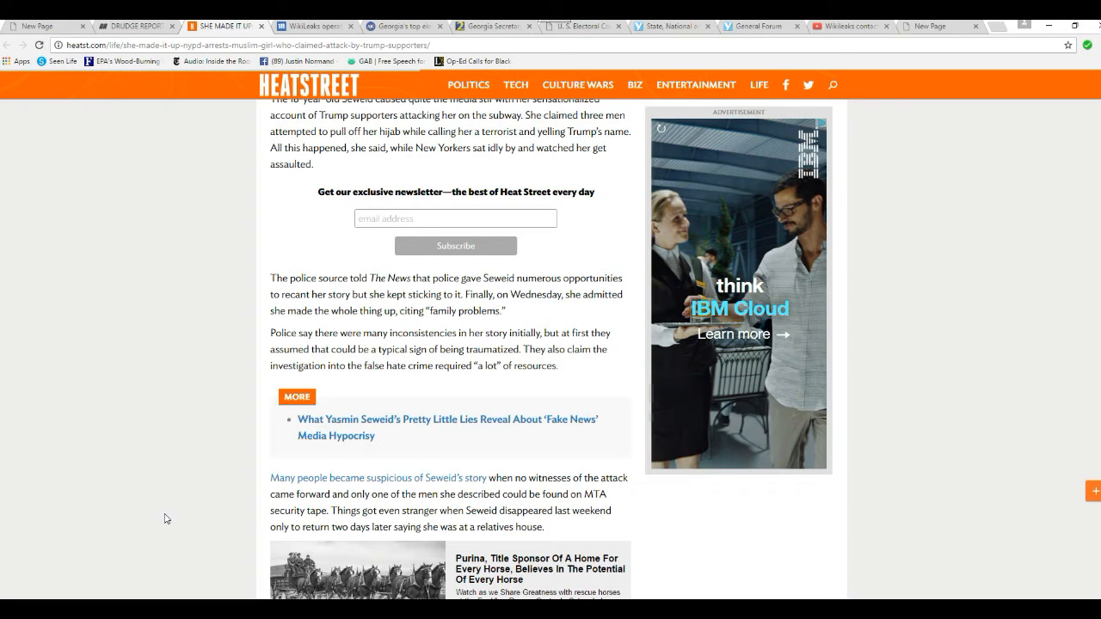
scroll(down, 3)
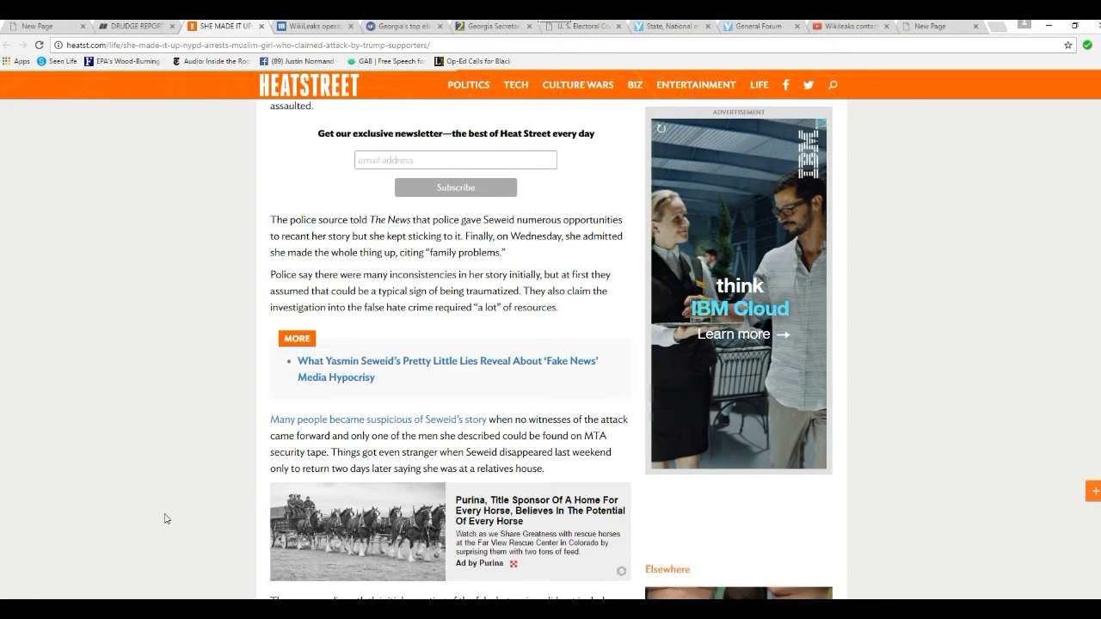
mouse_move(152, 515)
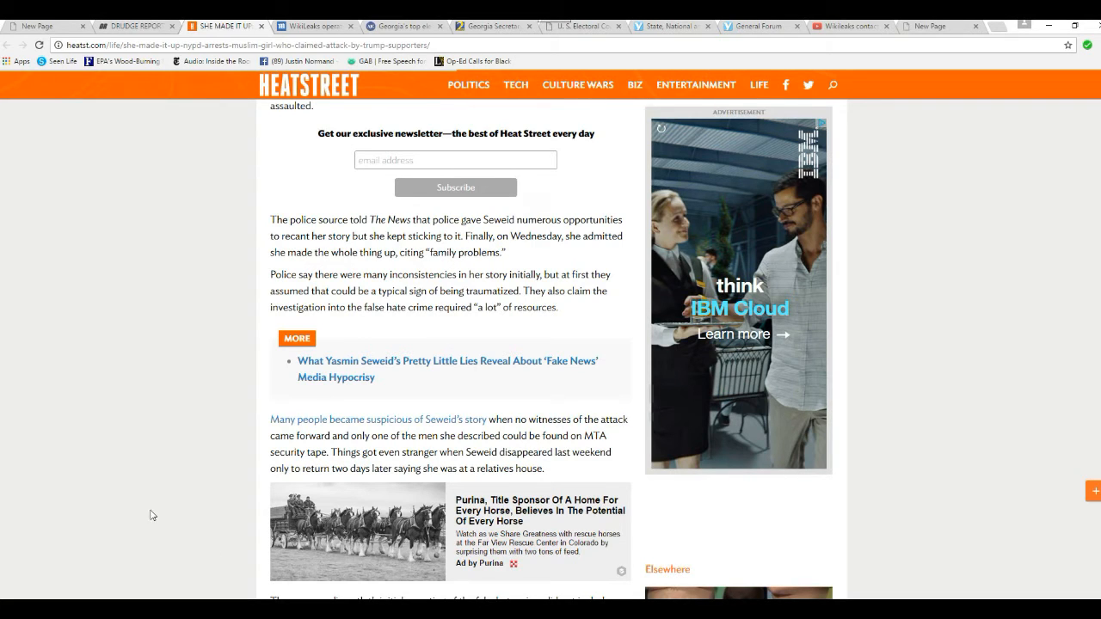
mouse_move(187, 506)
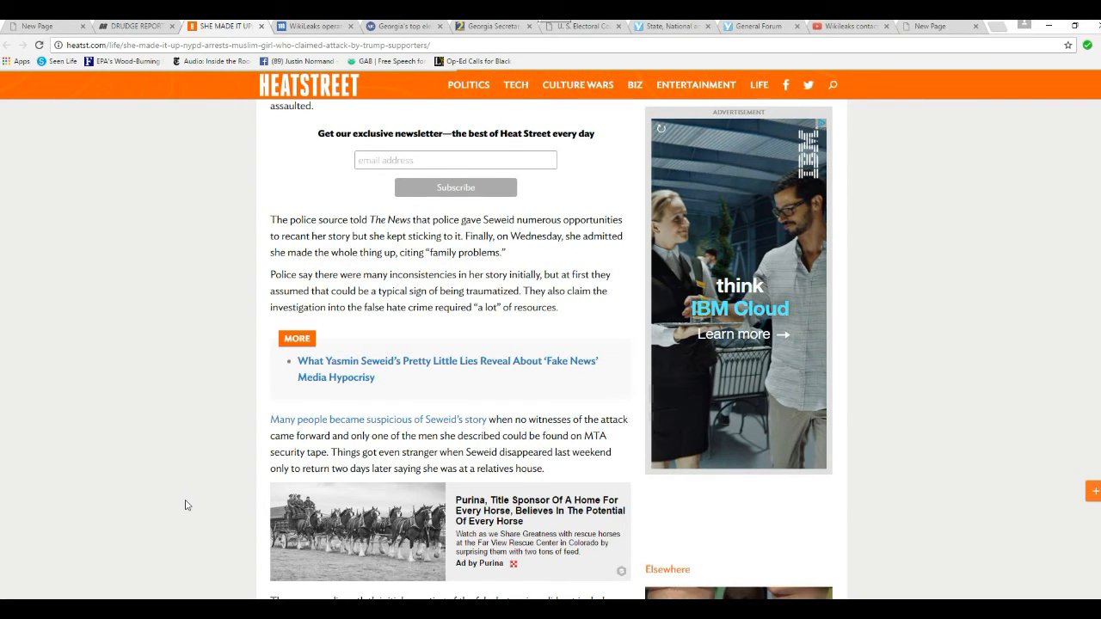
scroll(down, 3)
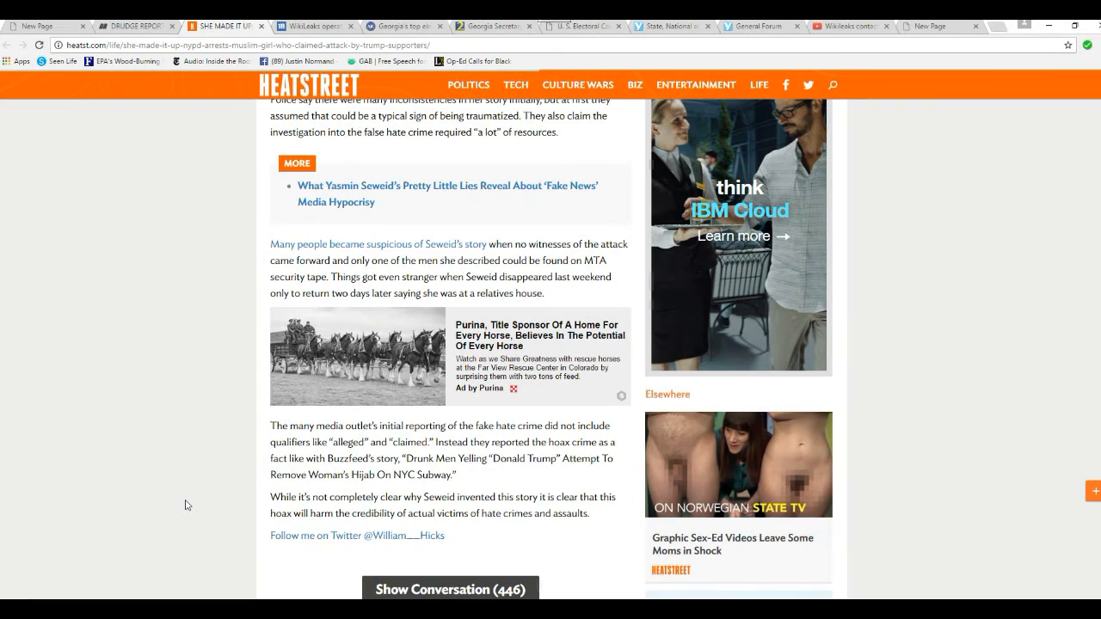
mouse_move(200, 499)
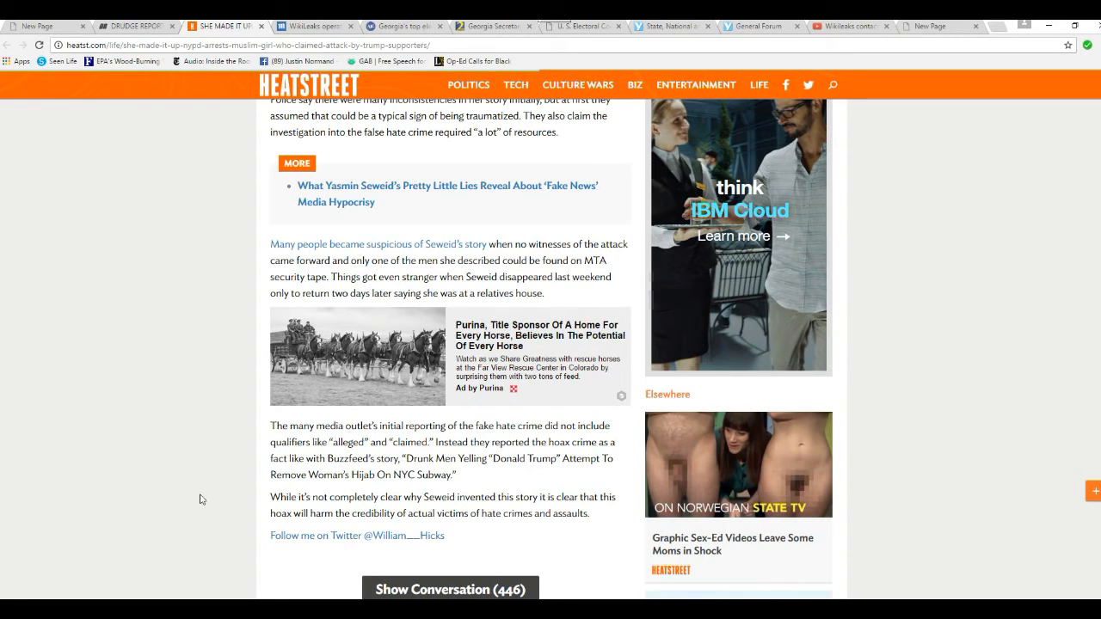
mouse_move(185, 505)
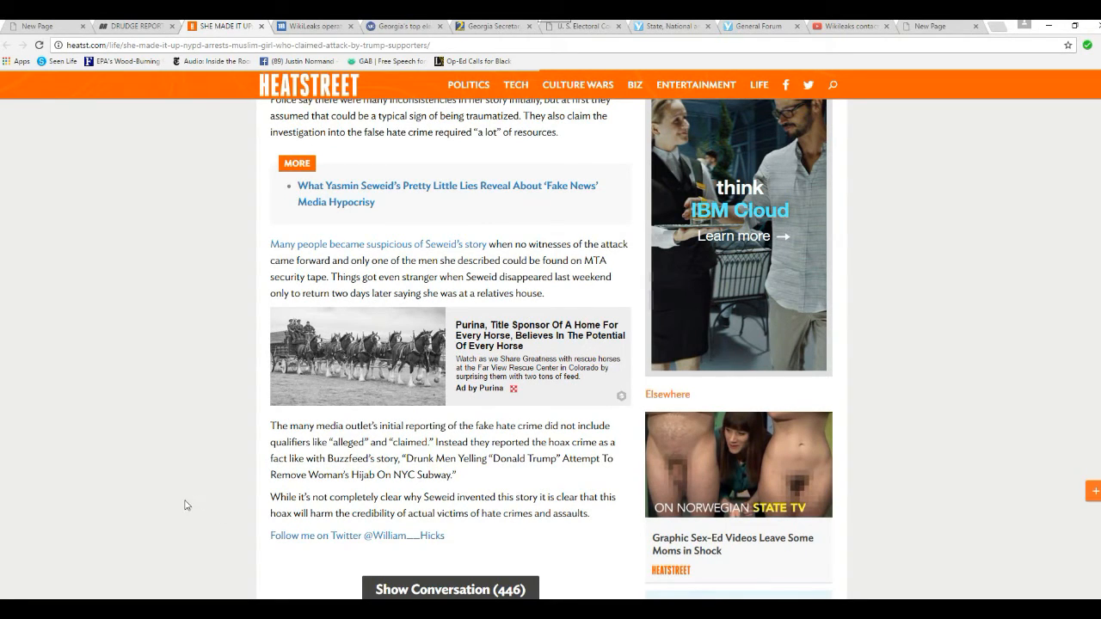
mouse_move(196, 481)
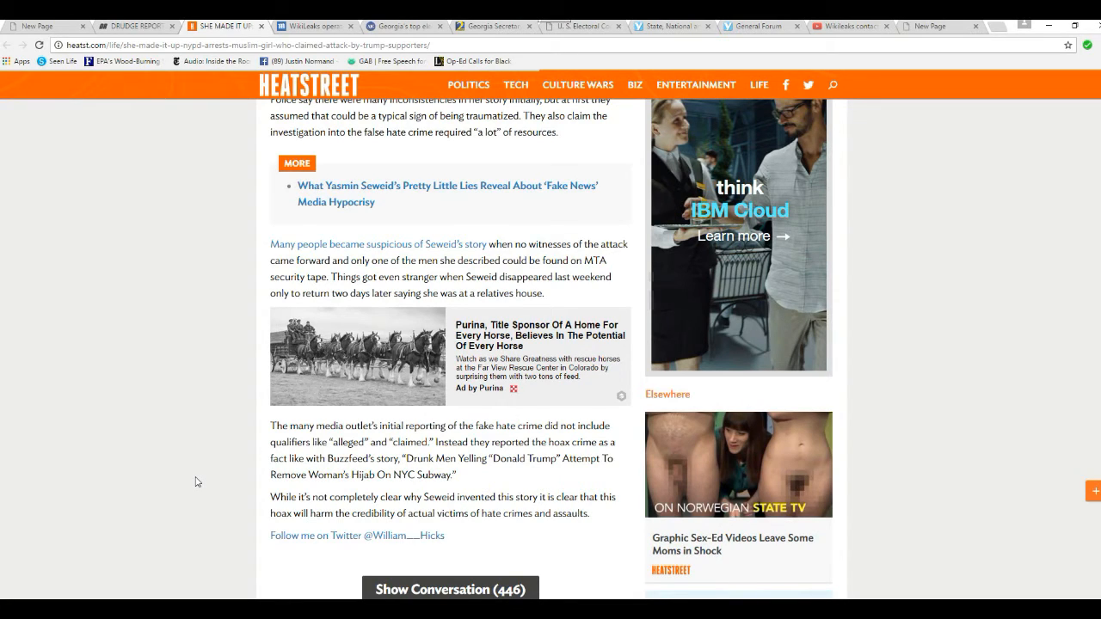
mouse_move(206, 483)
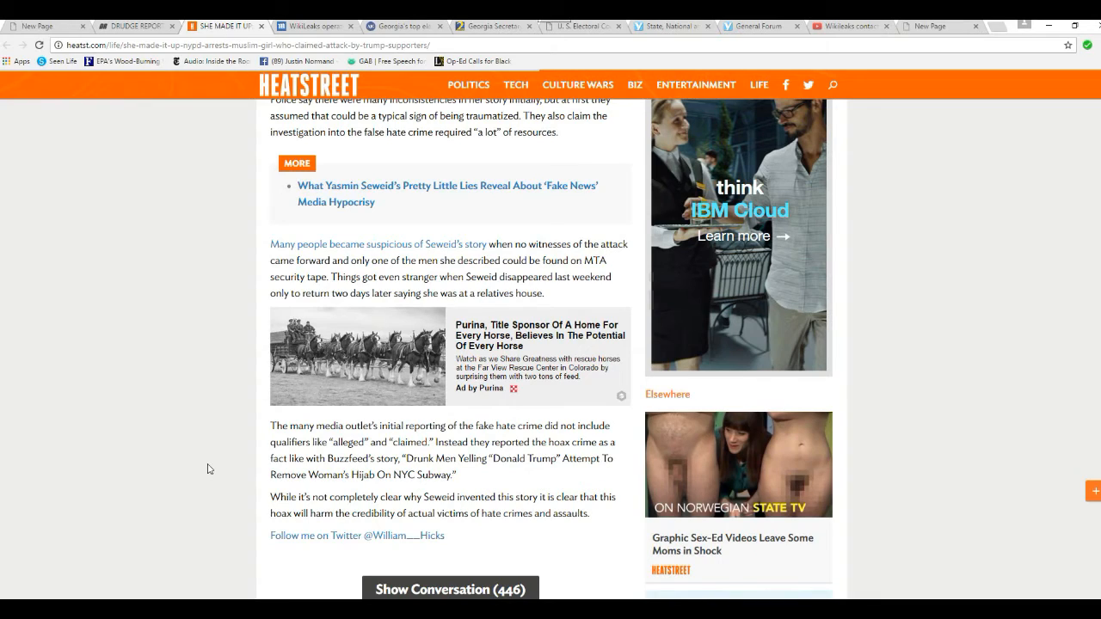
mouse_move(149, 488)
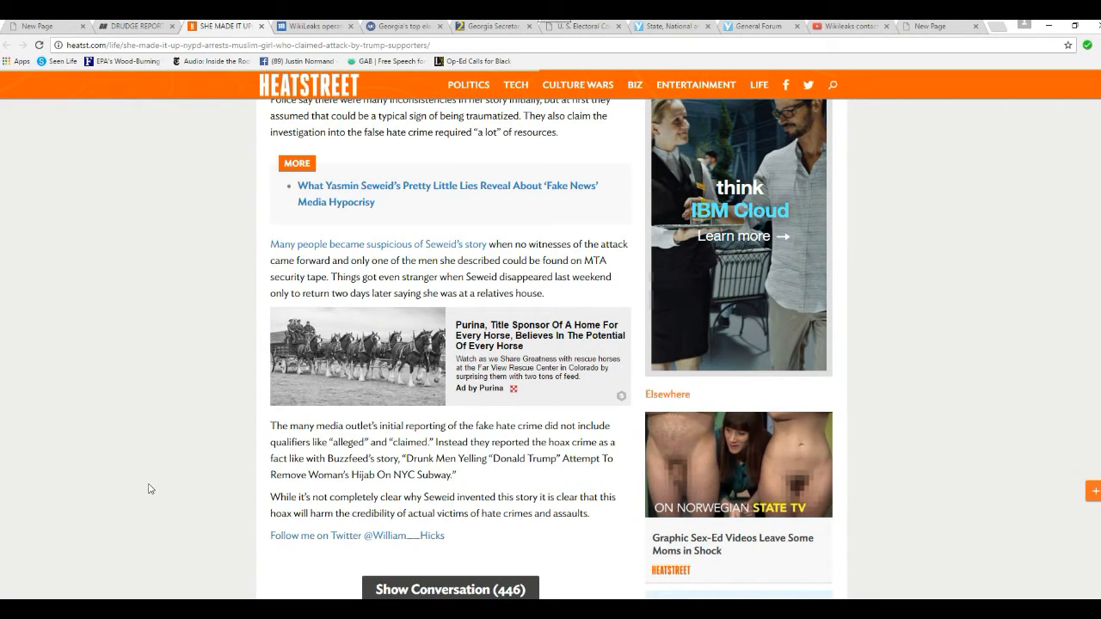
mouse_move(173, 486)
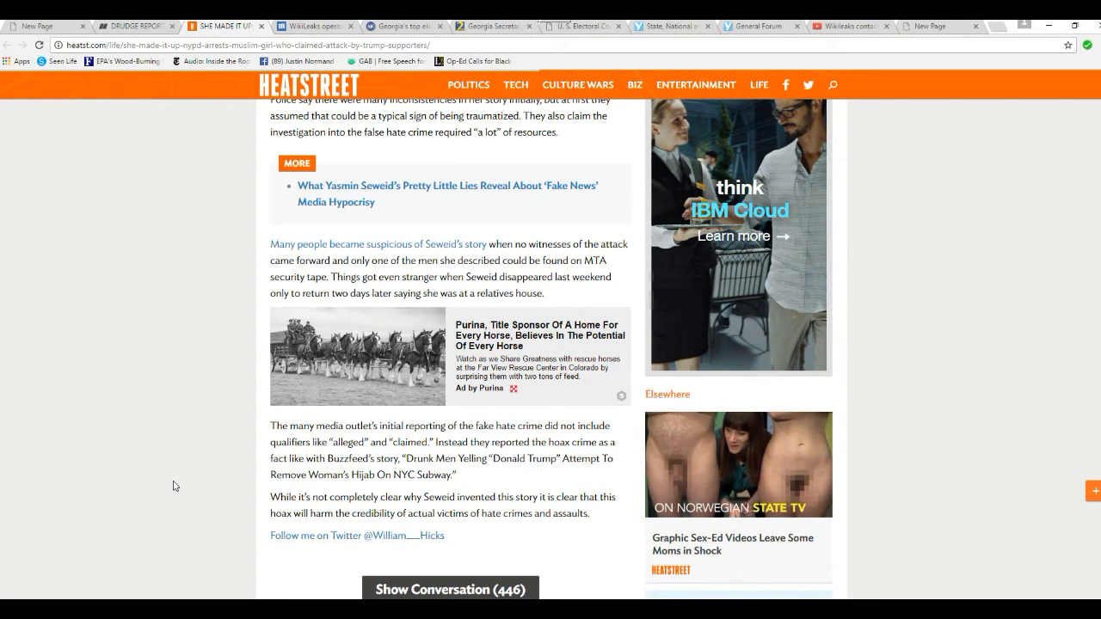
scroll(down, 3)
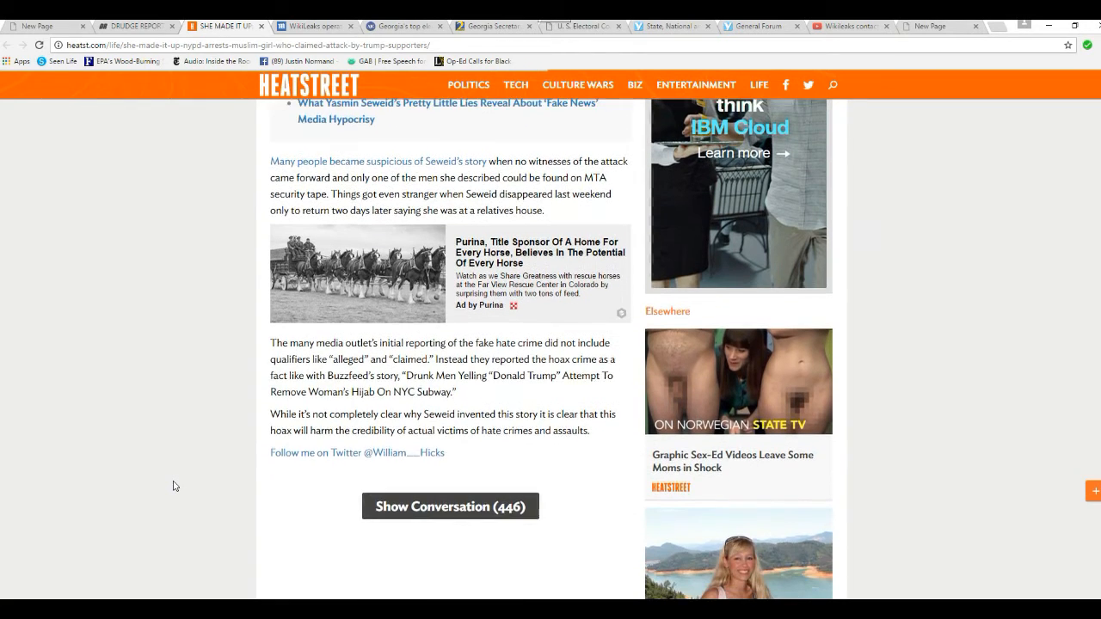
scroll(down, 3)
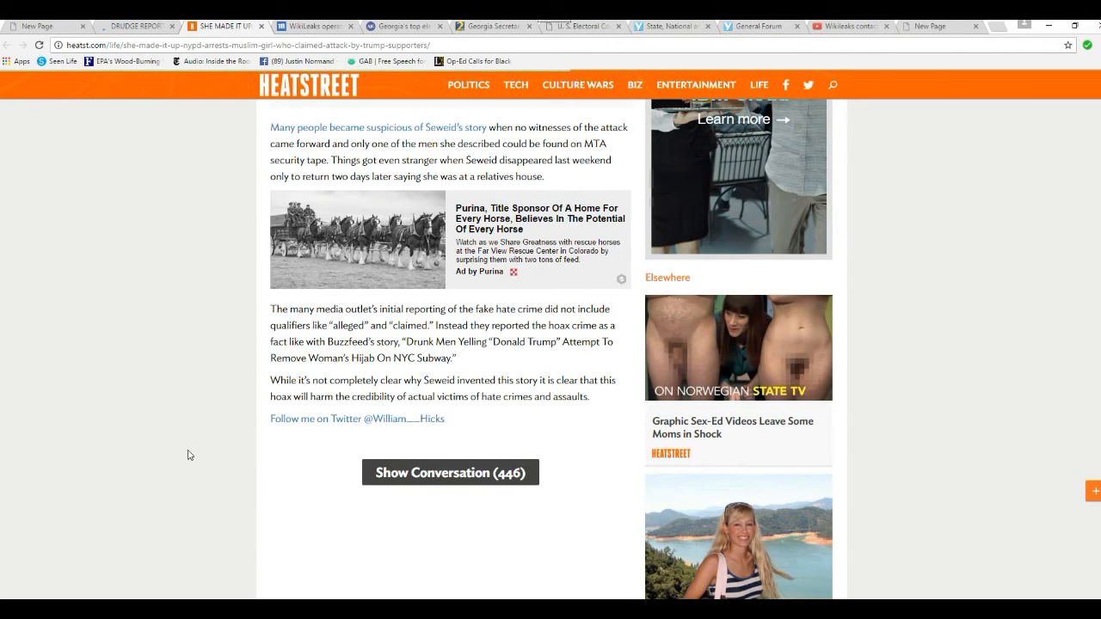
mouse_move(194, 432)
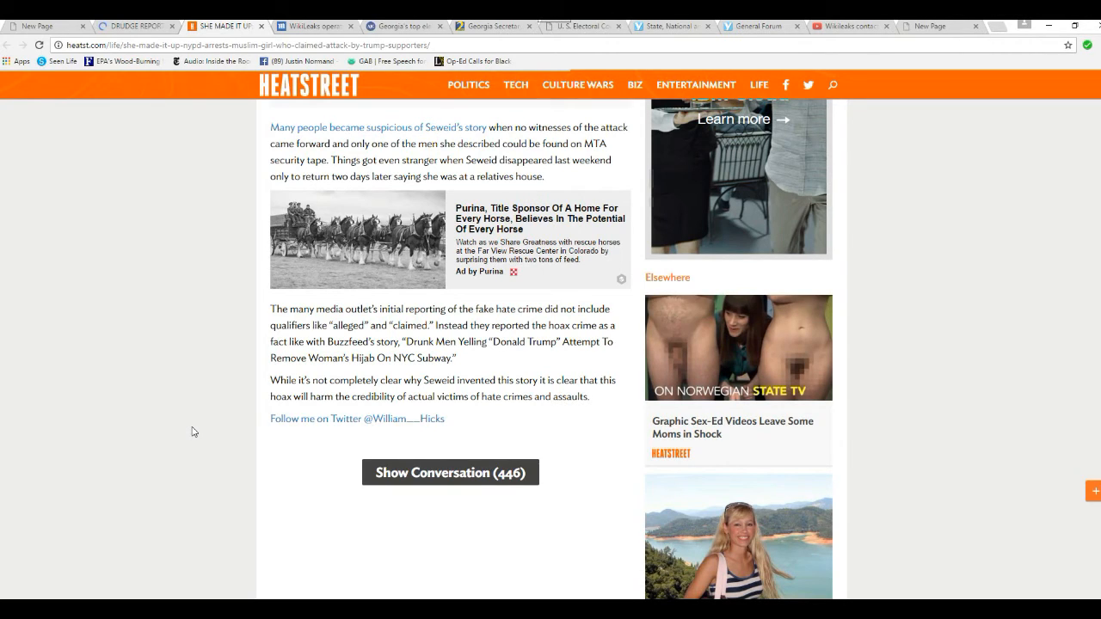
mouse_move(183, 483)
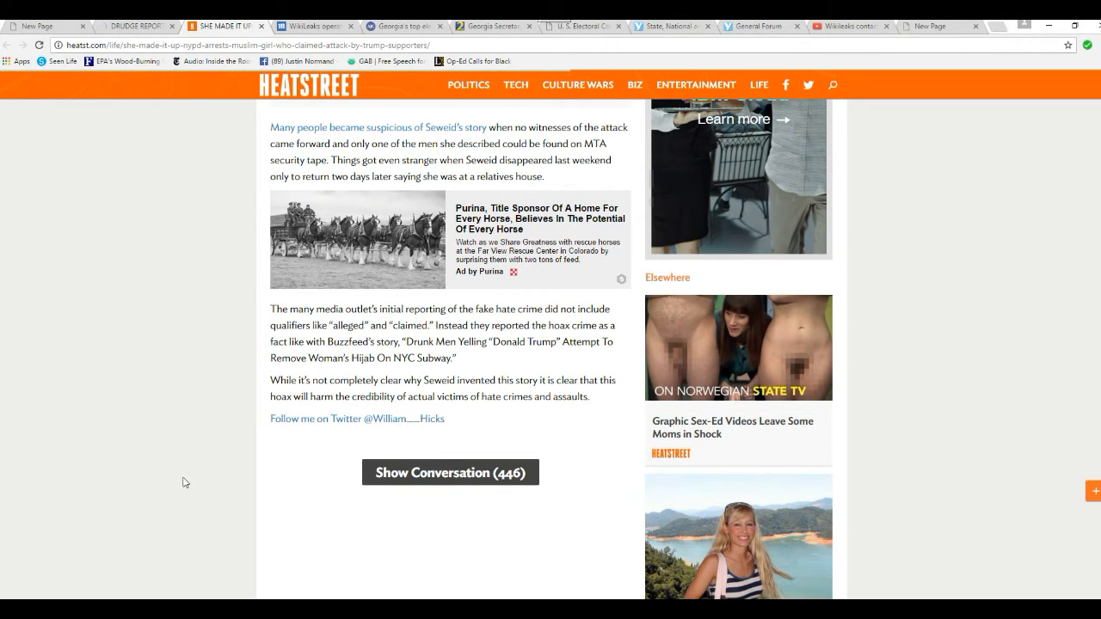
mouse_move(203, 453)
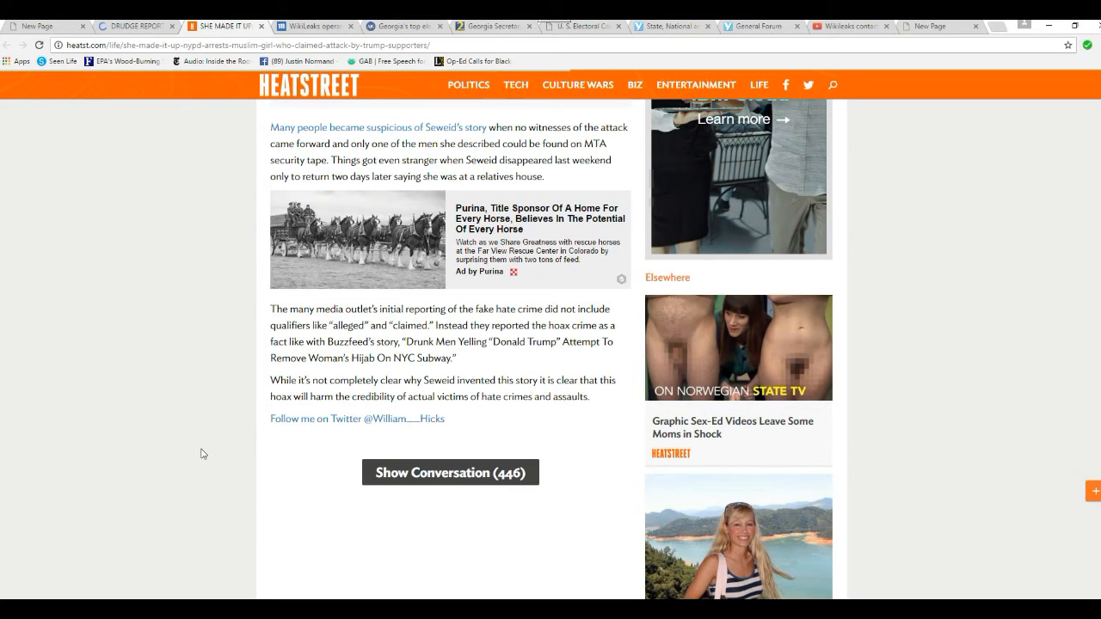
scroll(up, 3)
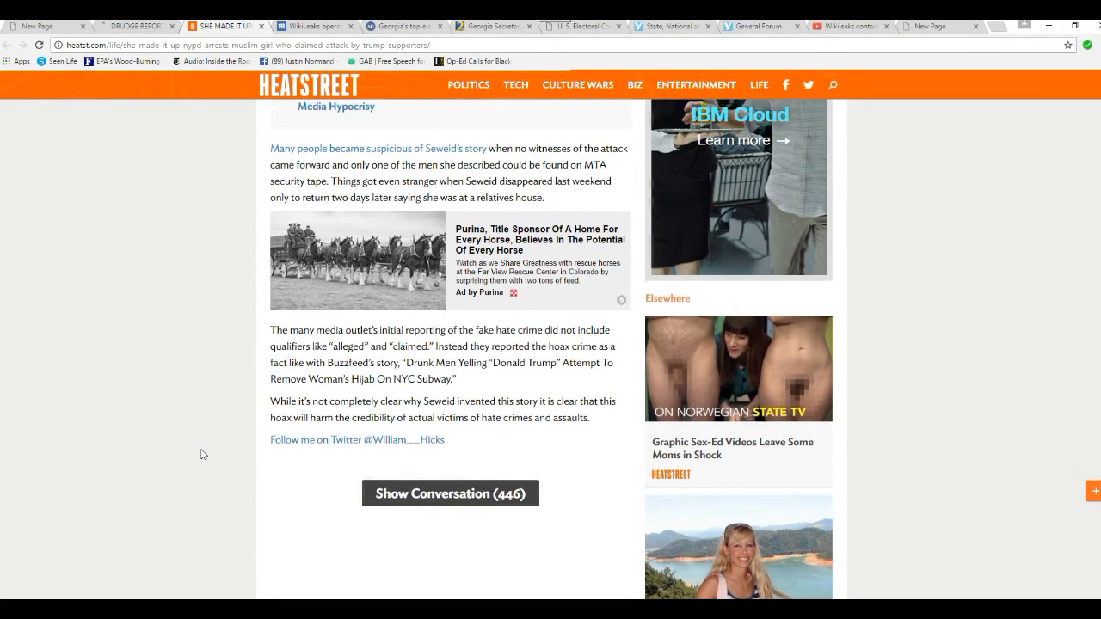
scroll(up, 3)
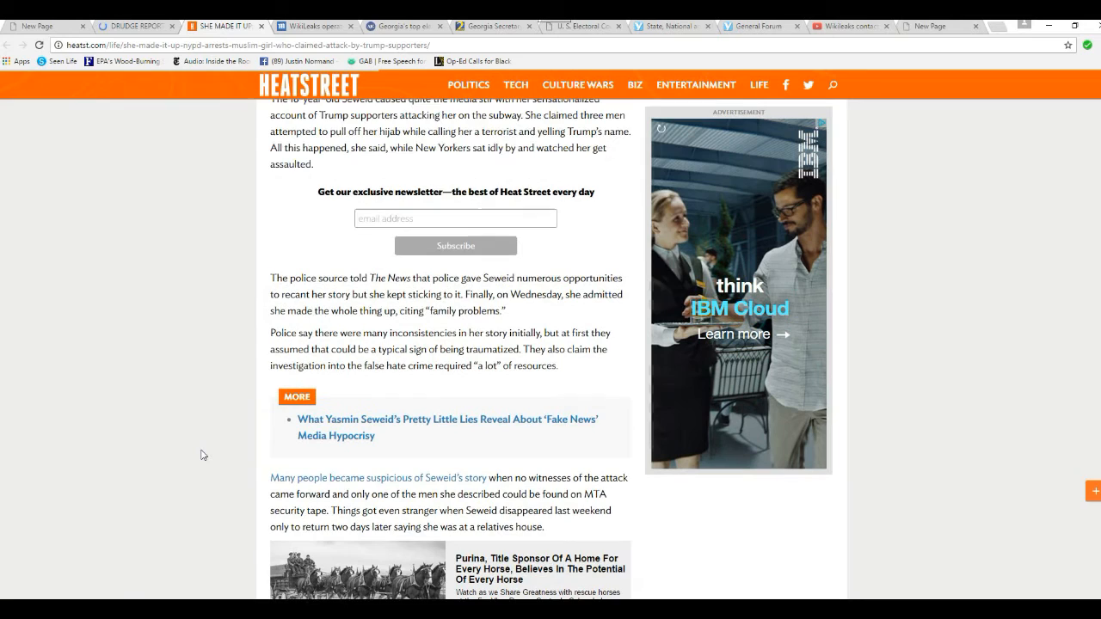
scroll(up, 3)
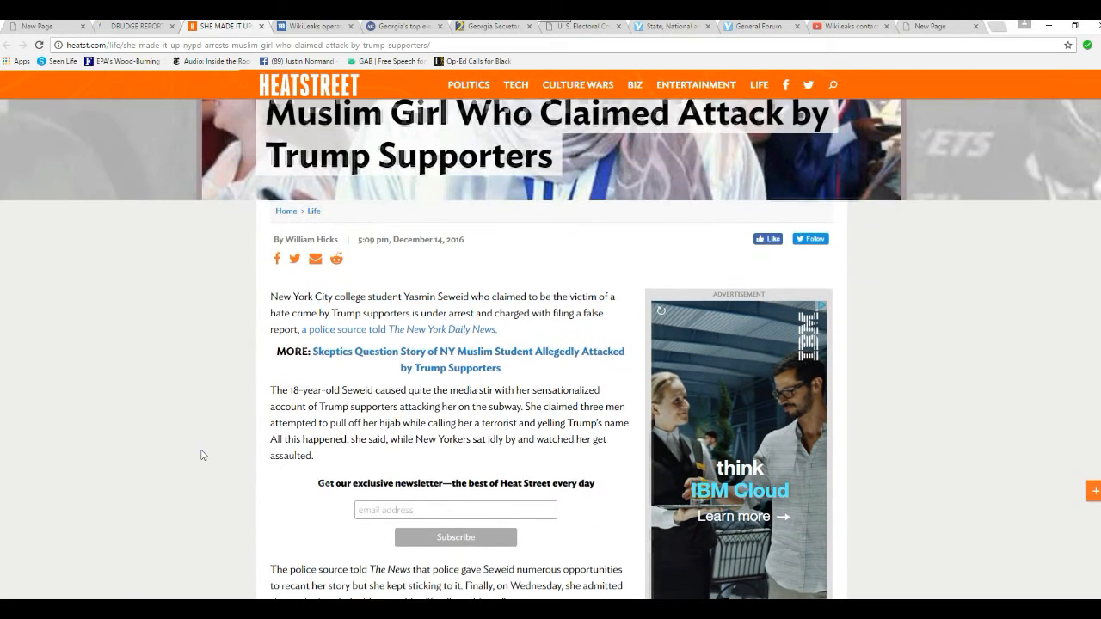
scroll(up, 3)
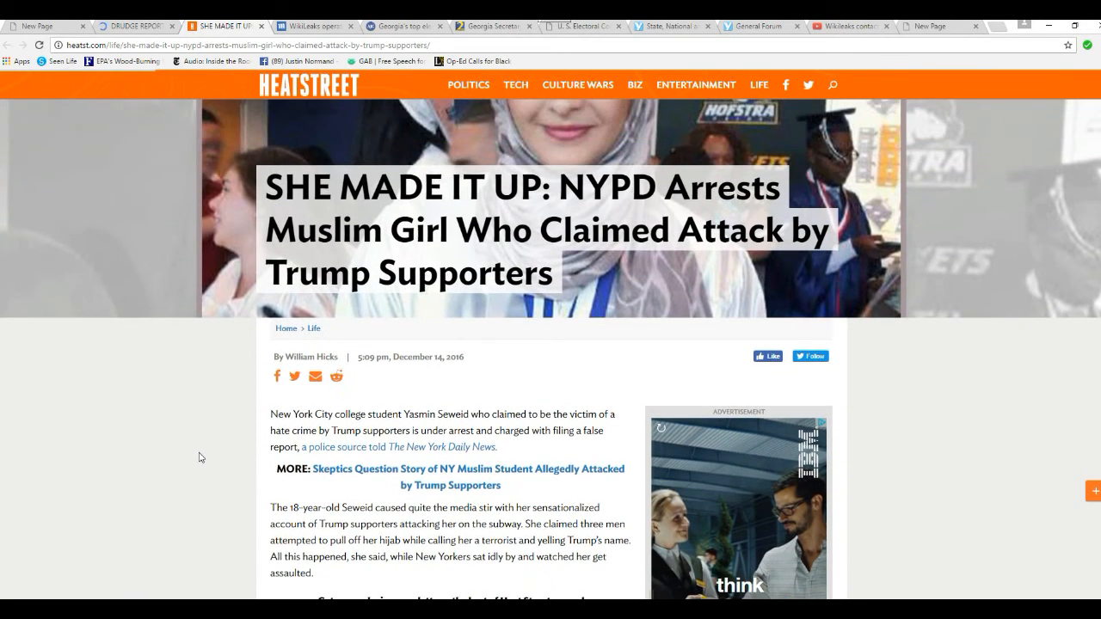
scroll(up, 3)
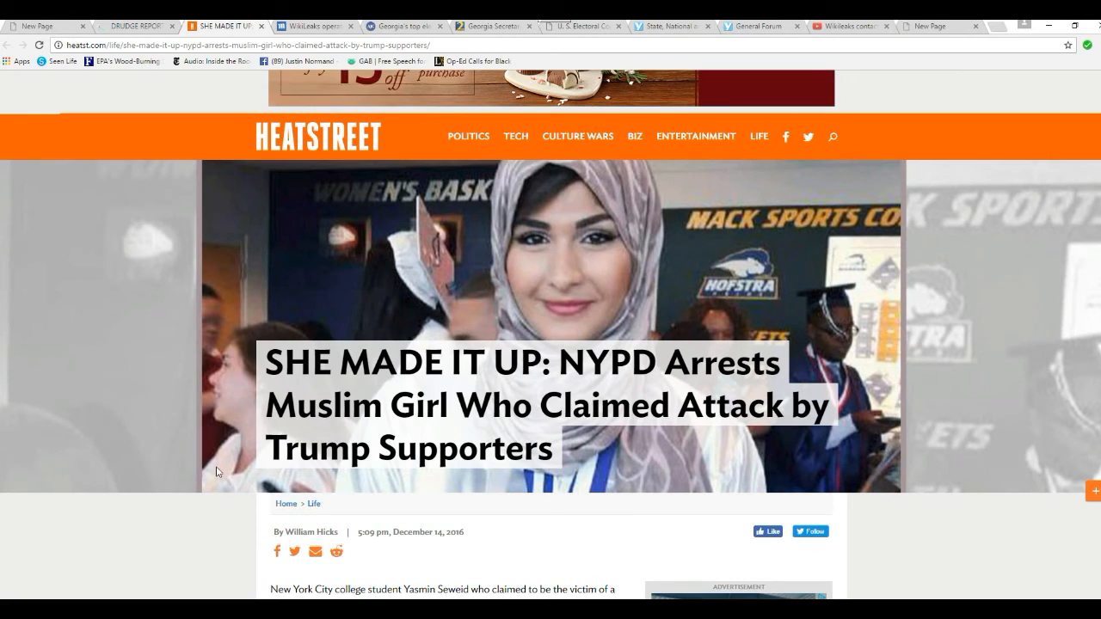
mouse_move(149, 526)
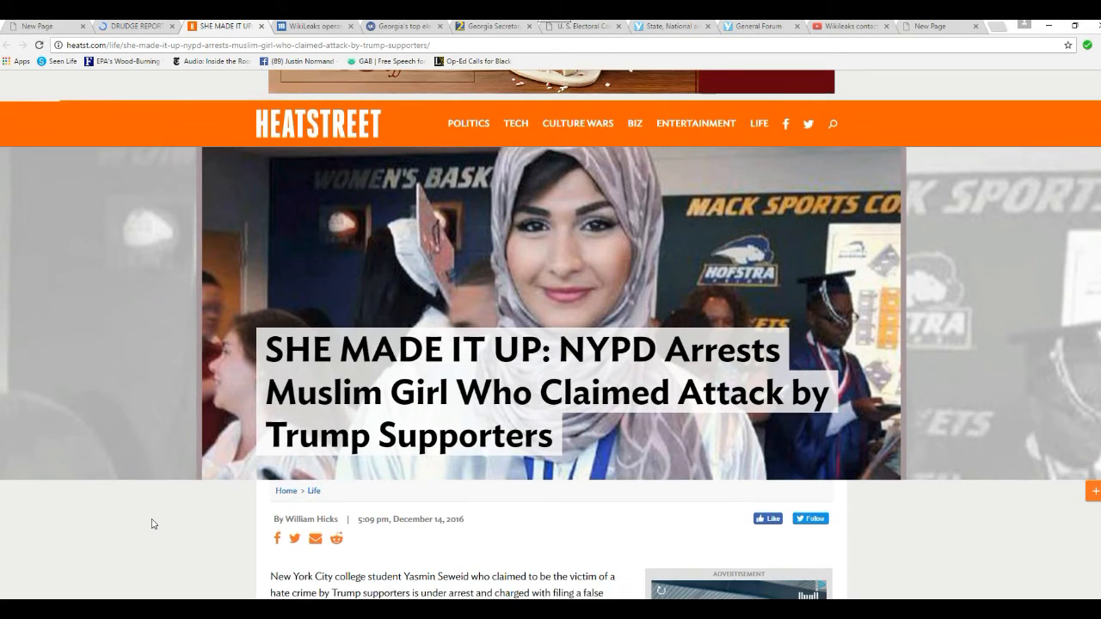
scroll(down, 3)
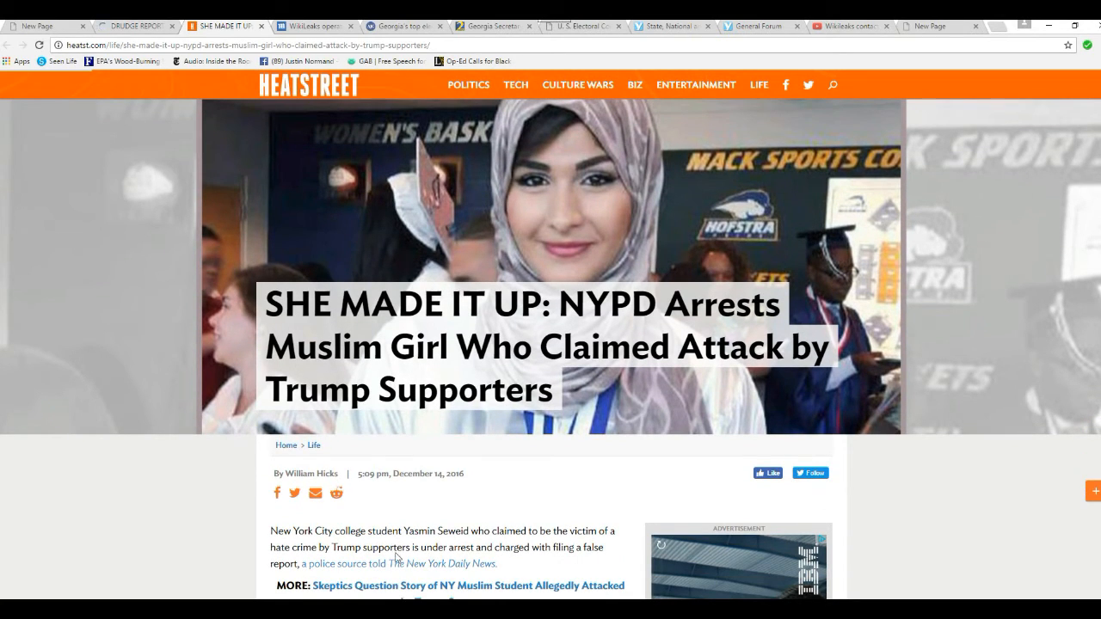
mouse_move(405, 459)
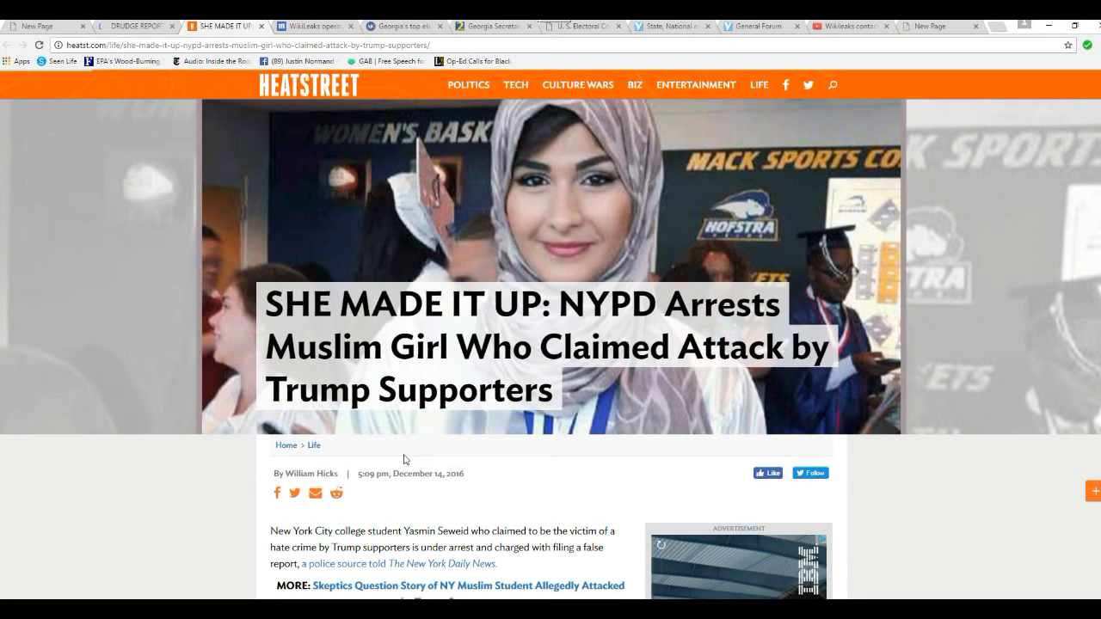
scroll(down, 3)
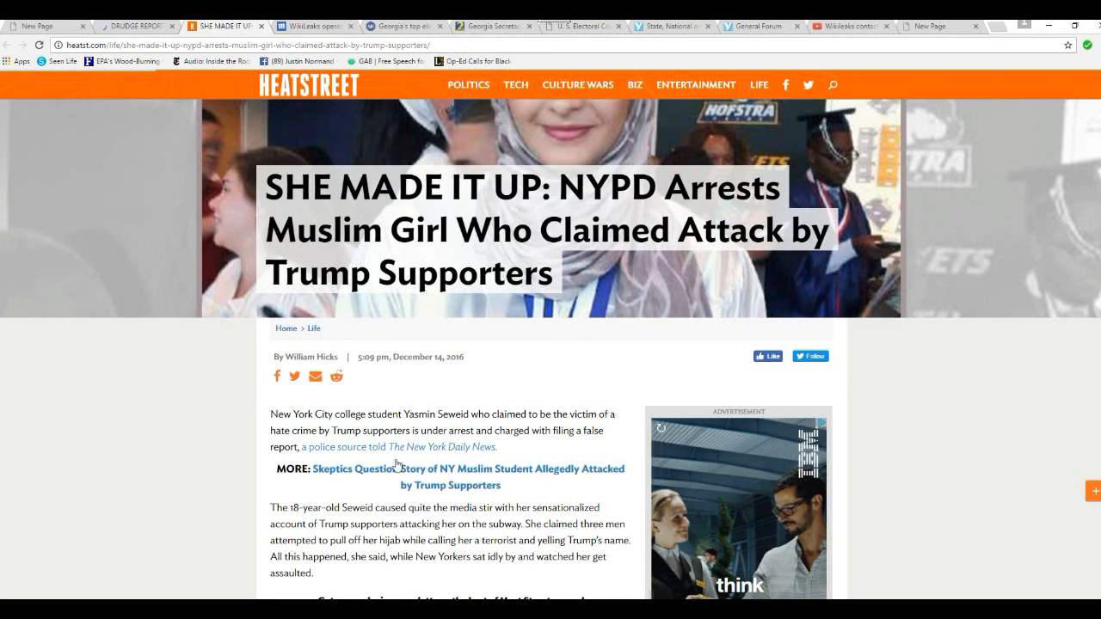
mouse_move(347, 441)
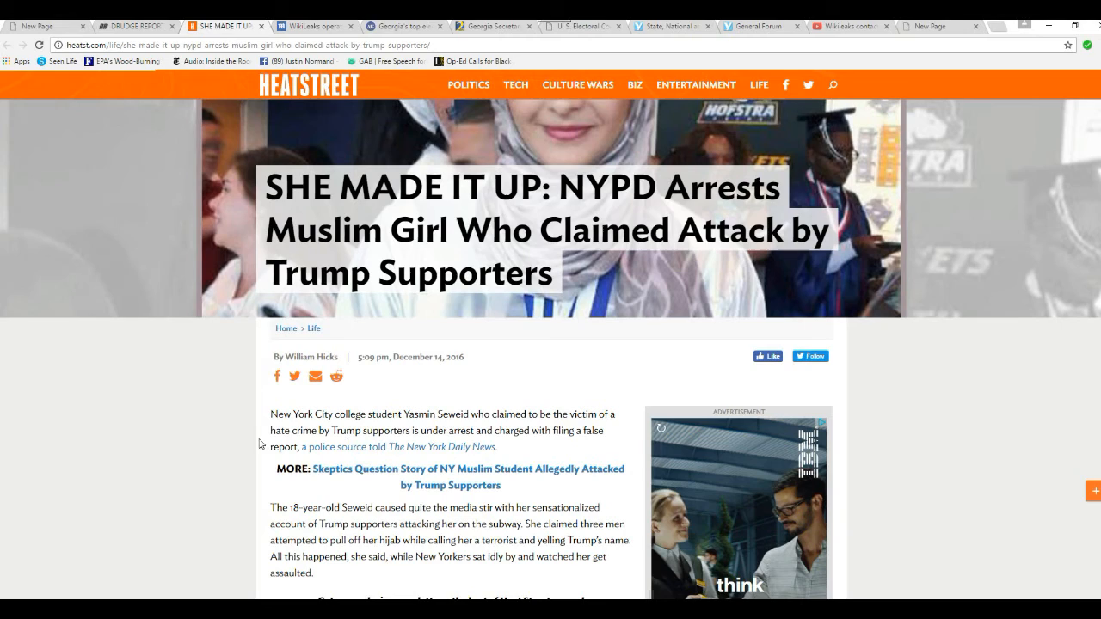
mouse_move(204, 431)
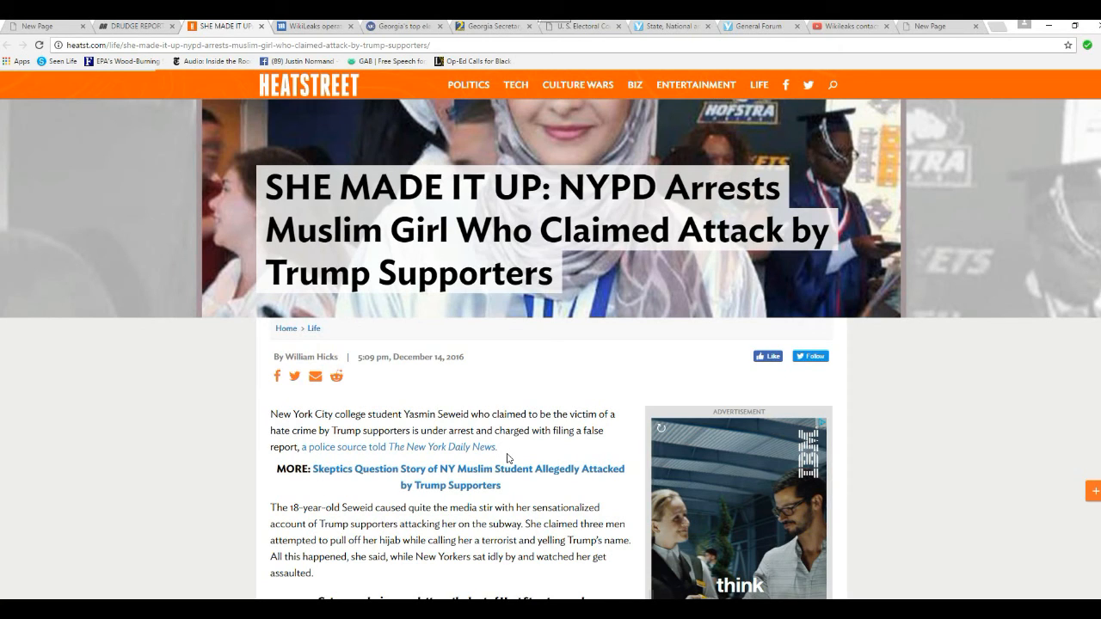
mouse_move(523, 402)
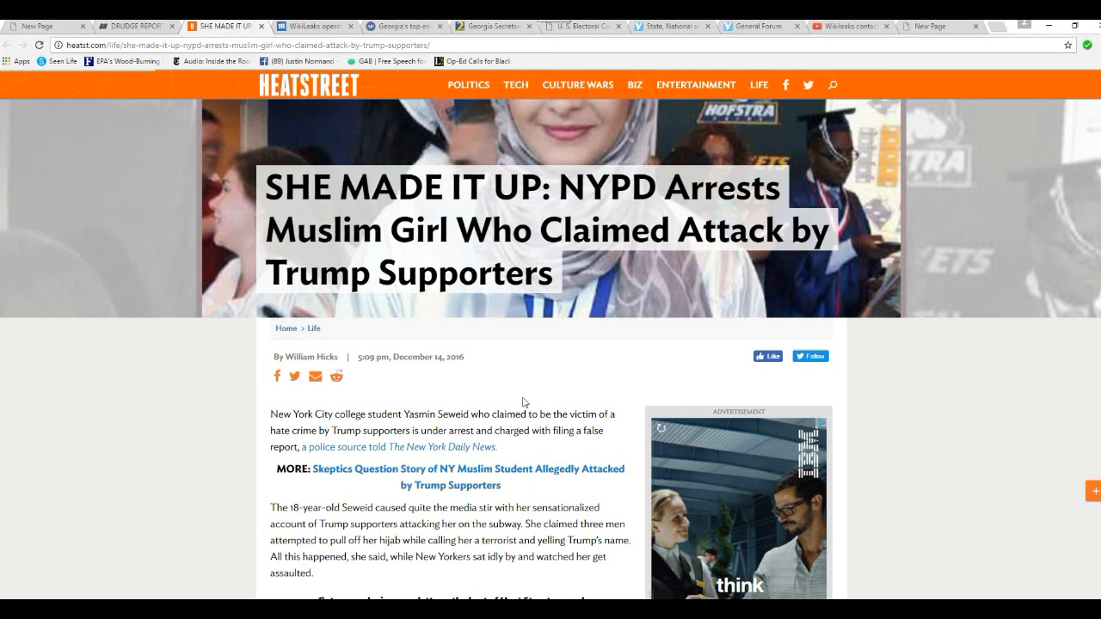
mouse_move(606, 357)
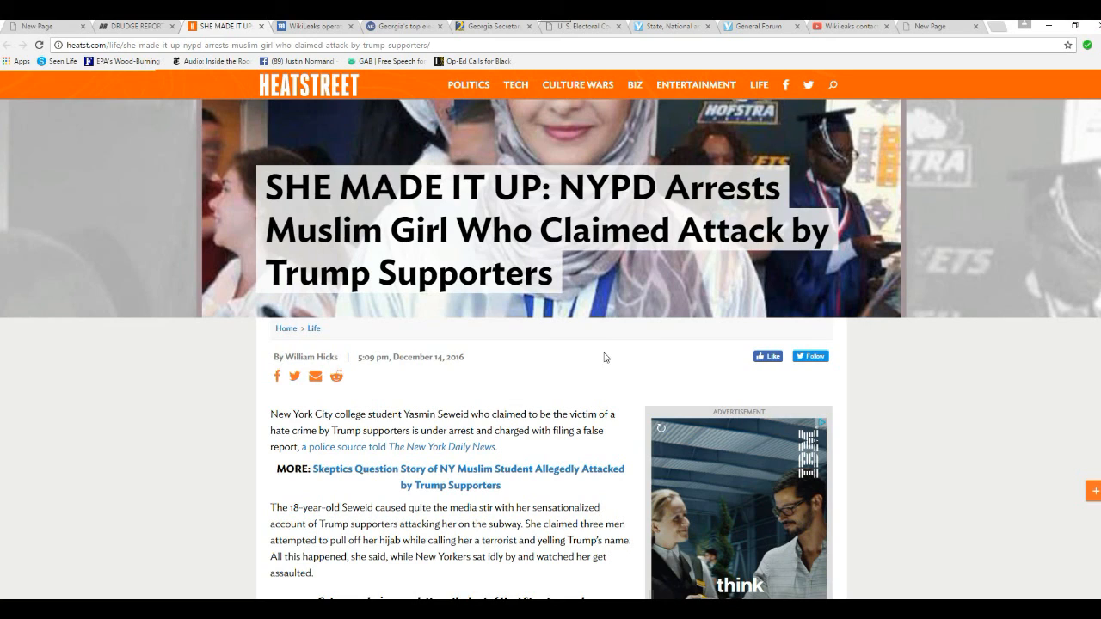